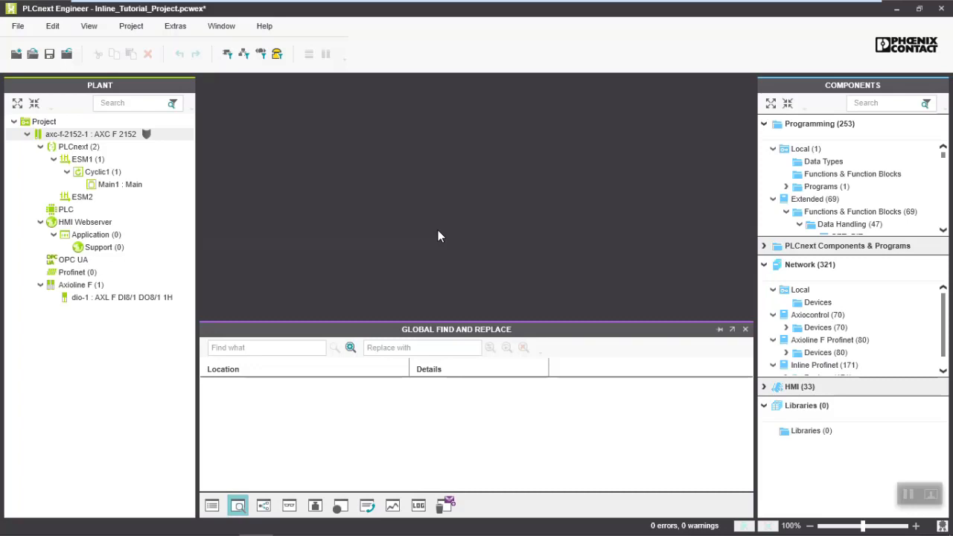
pyautogui.moveTo(215, 182)
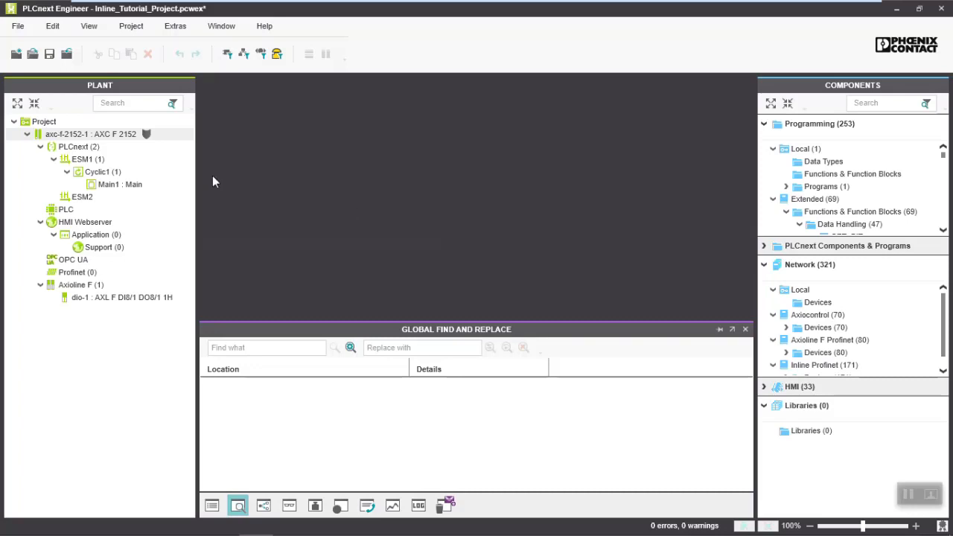
pyautogui.moveTo(95, 134)
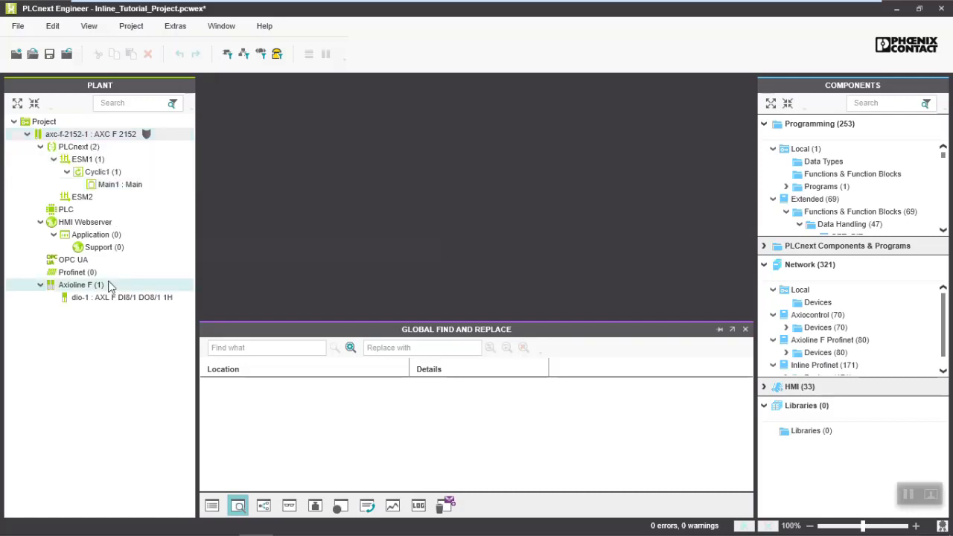
# Set the AXC F 2152's Interbus hardware extension to AXC F IL ADAPT (1020304).
pyautogui.click(121, 297)
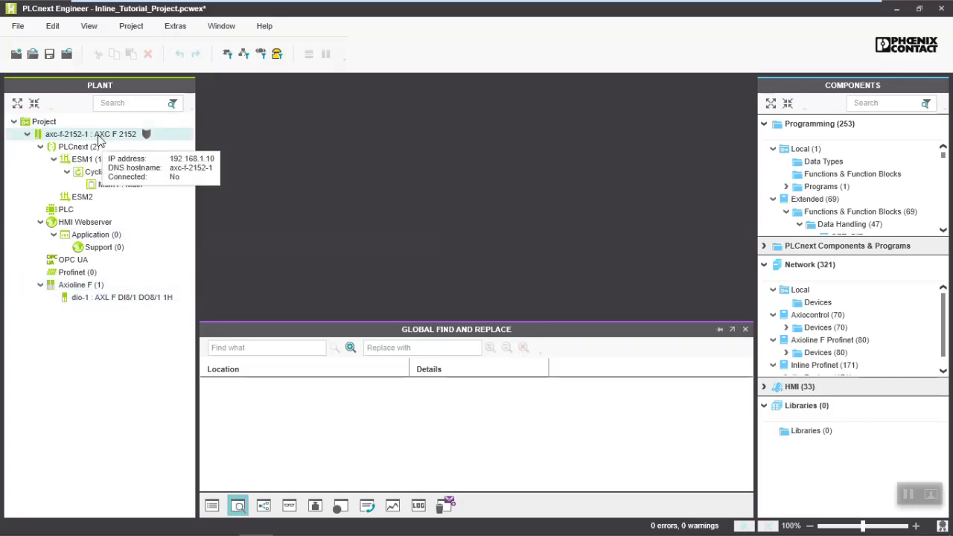
pyautogui.click(67, 134)
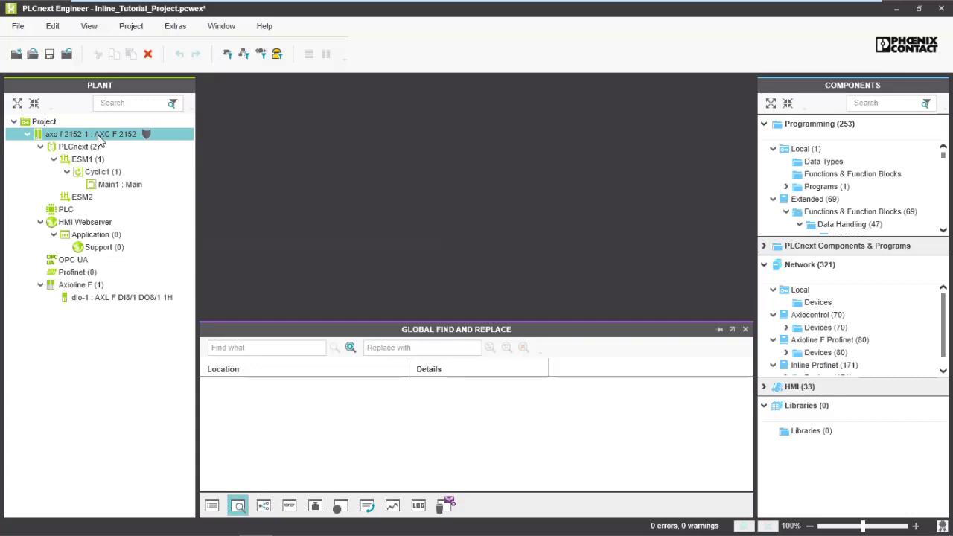
pyautogui.doubleClick(90, 134)
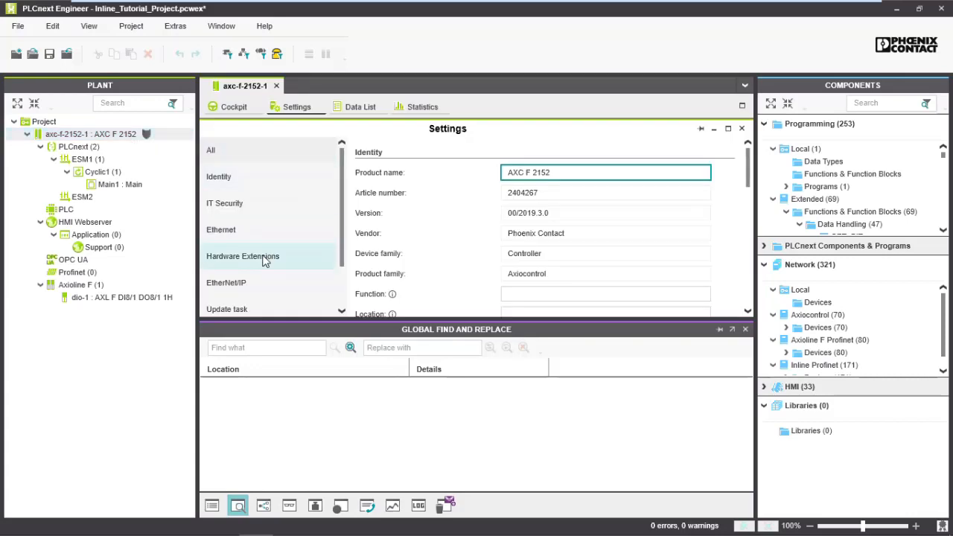
pyautogui.click(242, 255)
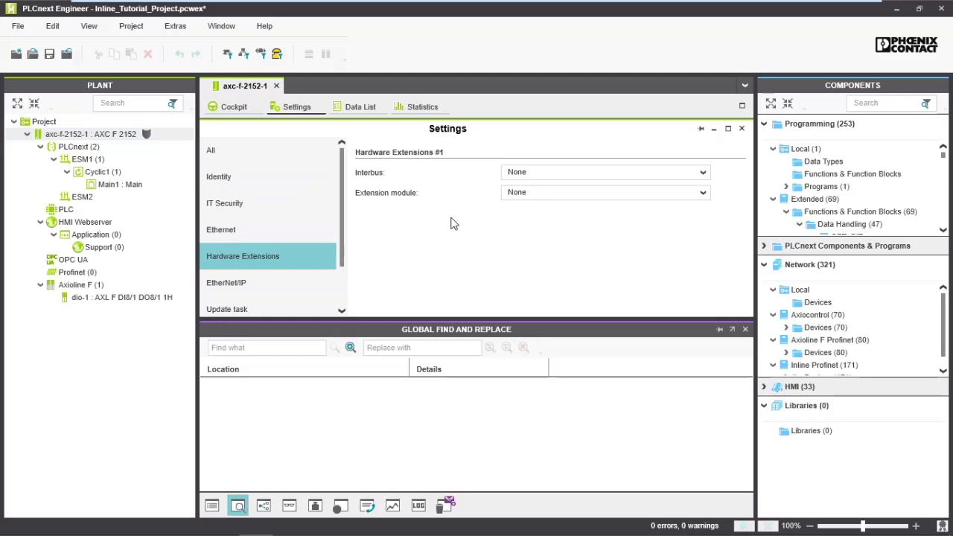
pyautogui.moveTo(480, 210)
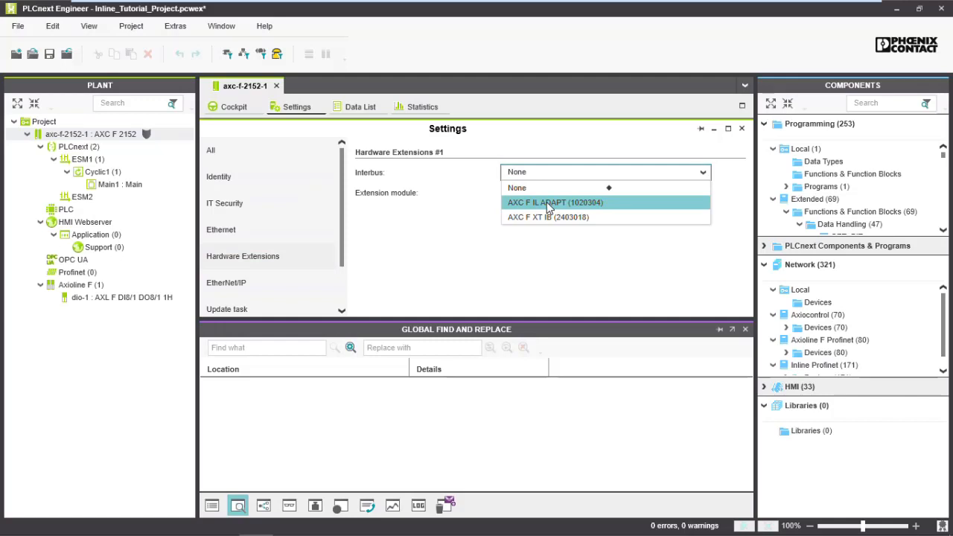
pyautogui.click(554, 203)
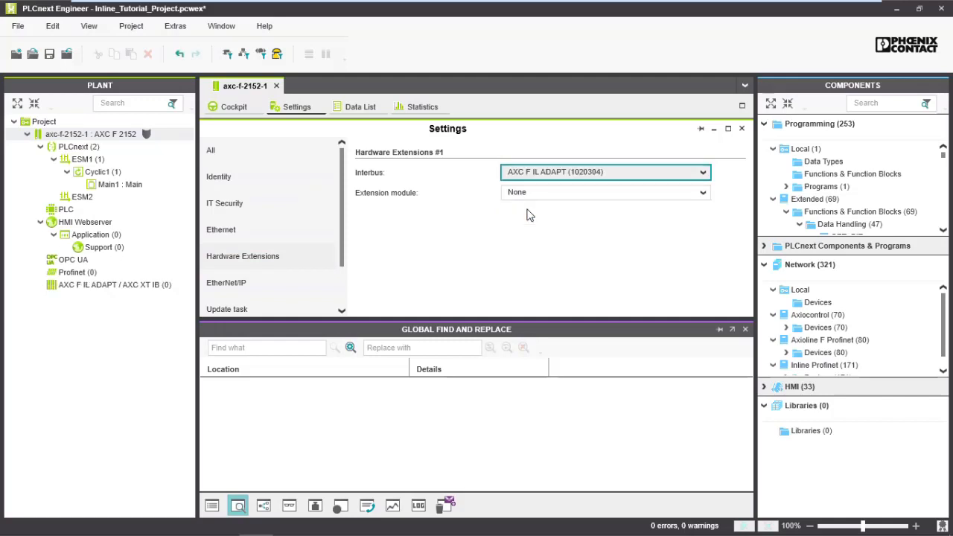
pyautogui.click(112, 284)
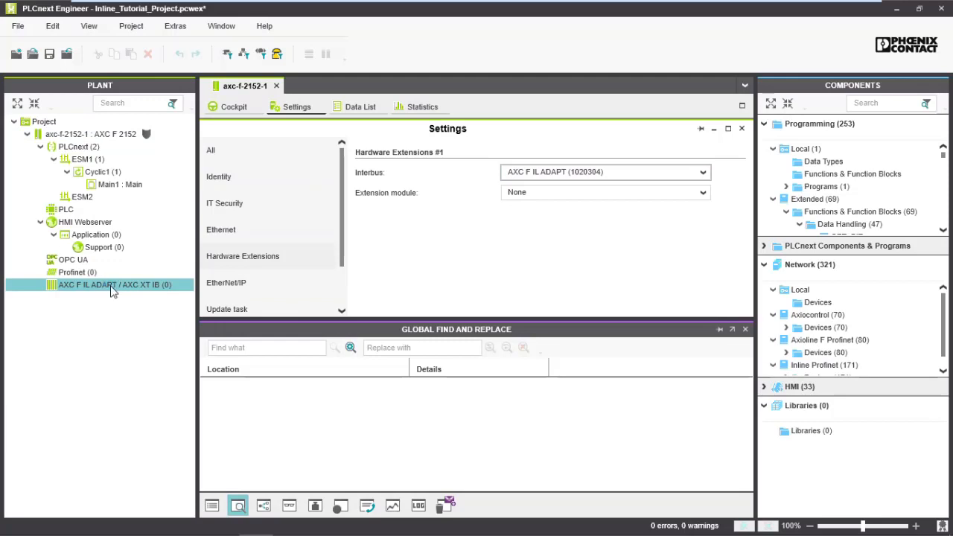
# Open the empty AXC F IL ADAPT device list and start adding a library from row 1's Type picker.
pyautogui.doubleClick(109, 284)
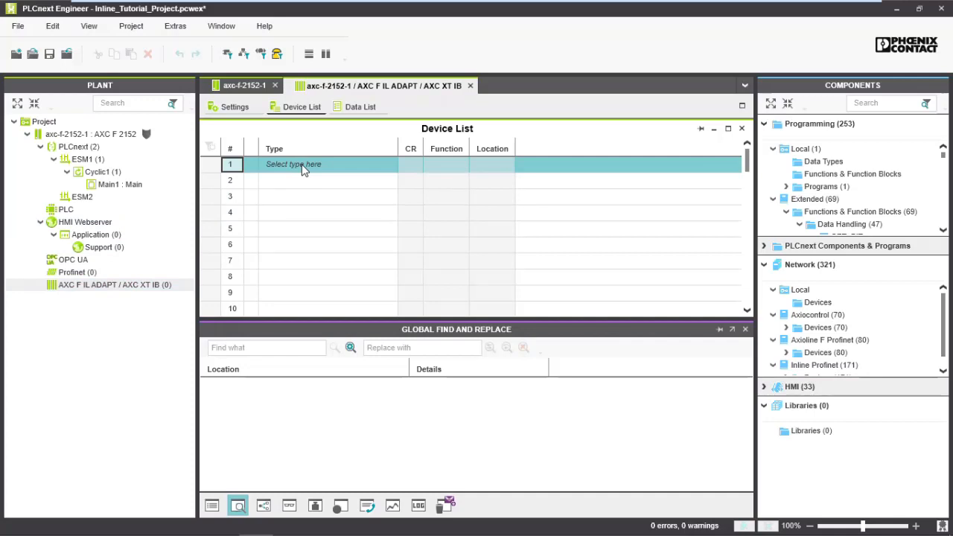
pyautogui.click(324, 164)
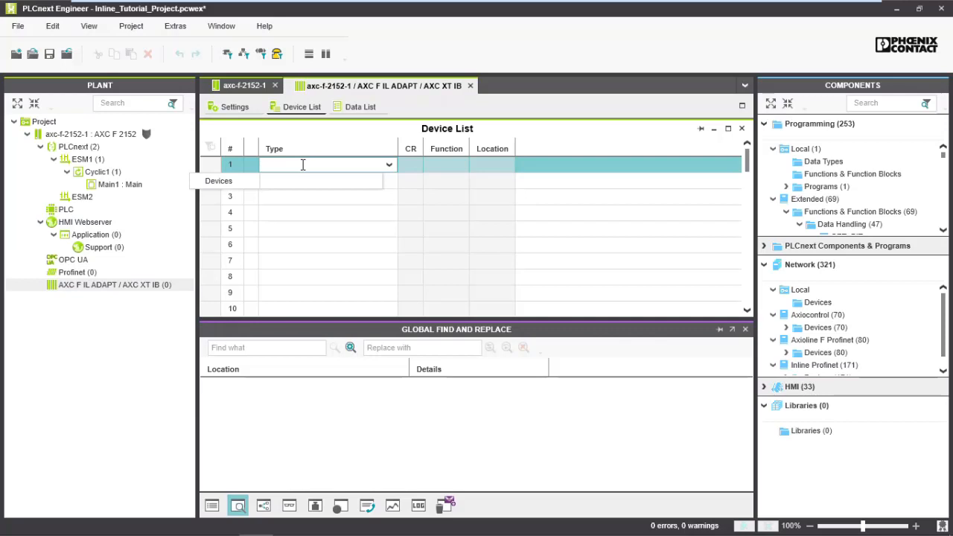
pyautogui.click(328, 164)
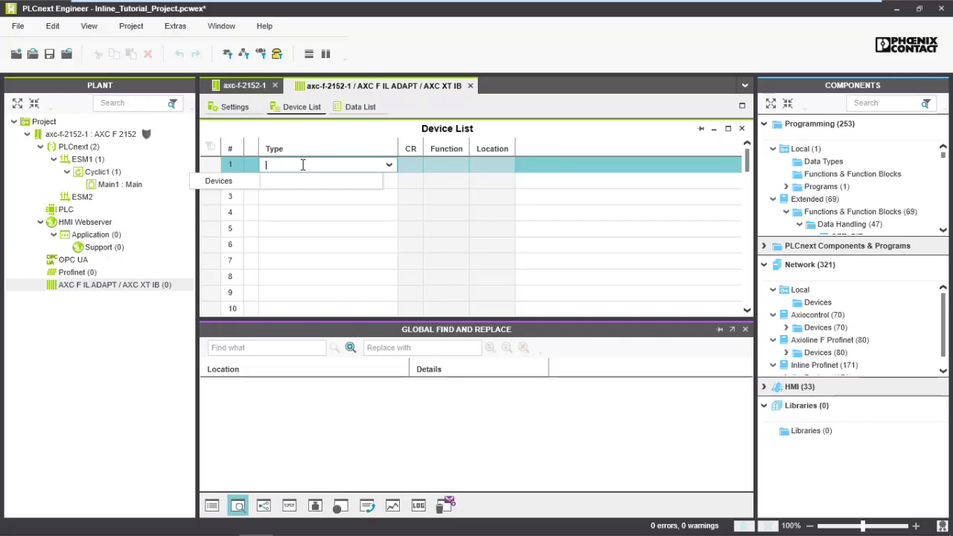
pyautogui.click(811, 430)
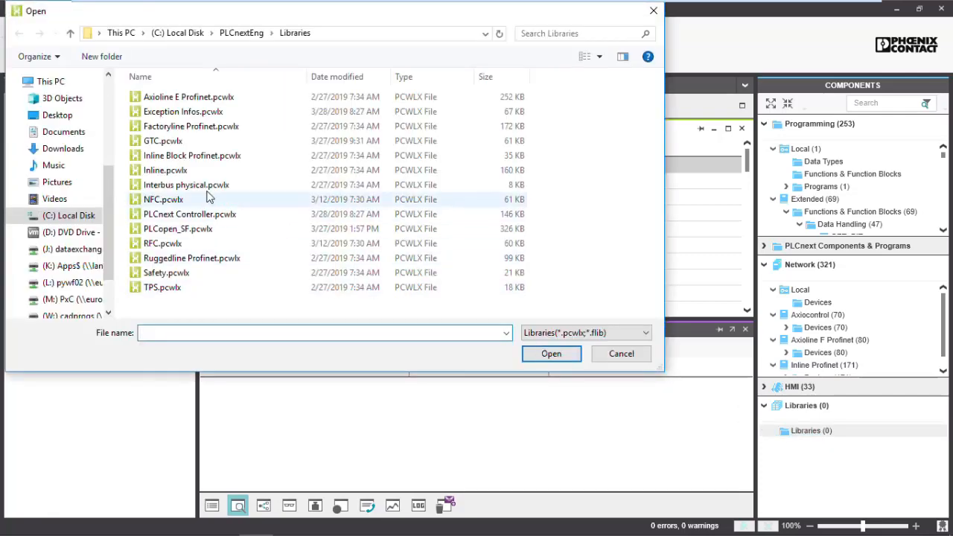
# Add the Inline.pcwlx library, making 97 Inline devices available in the catalogue.
pyautogui.click(165, 169)
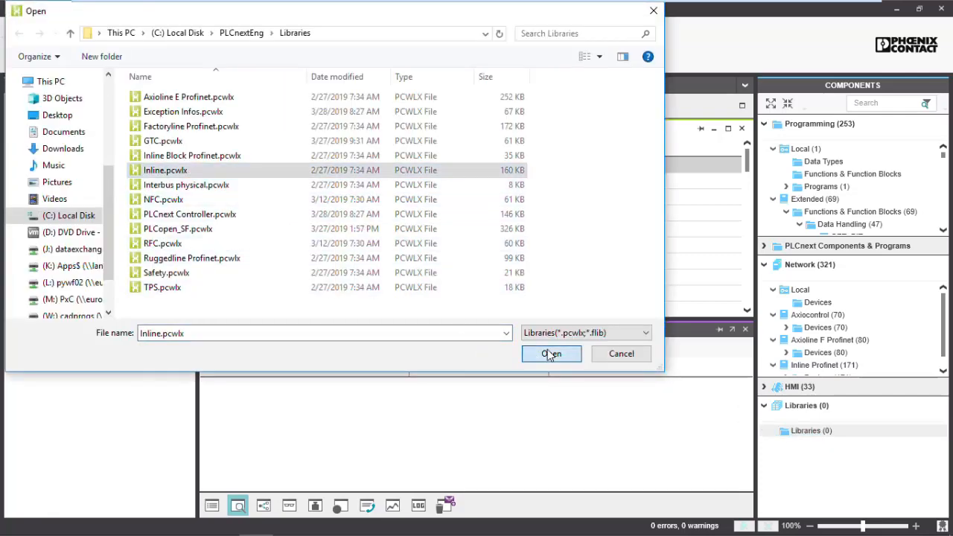
pyautogui.click(551, 354)
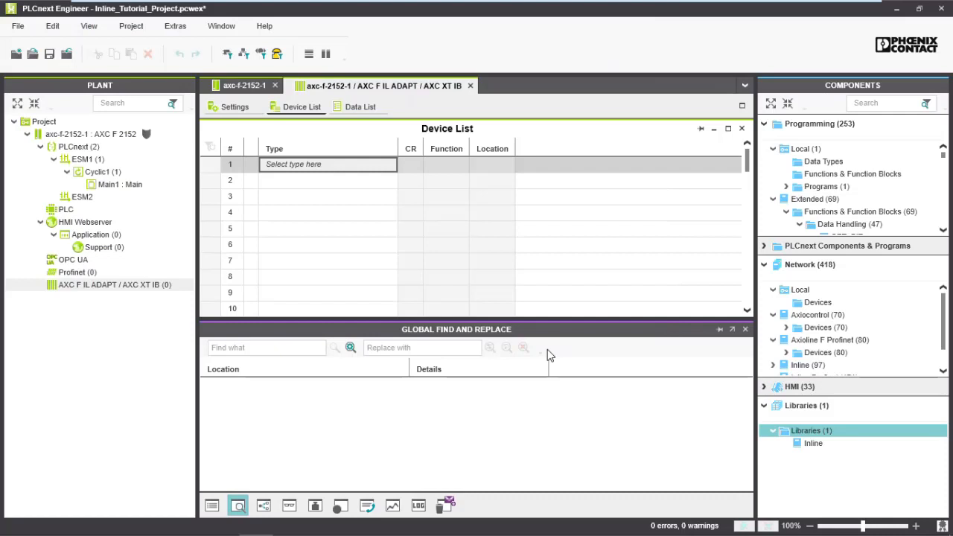
pyautogui.moveTo(801, 365)
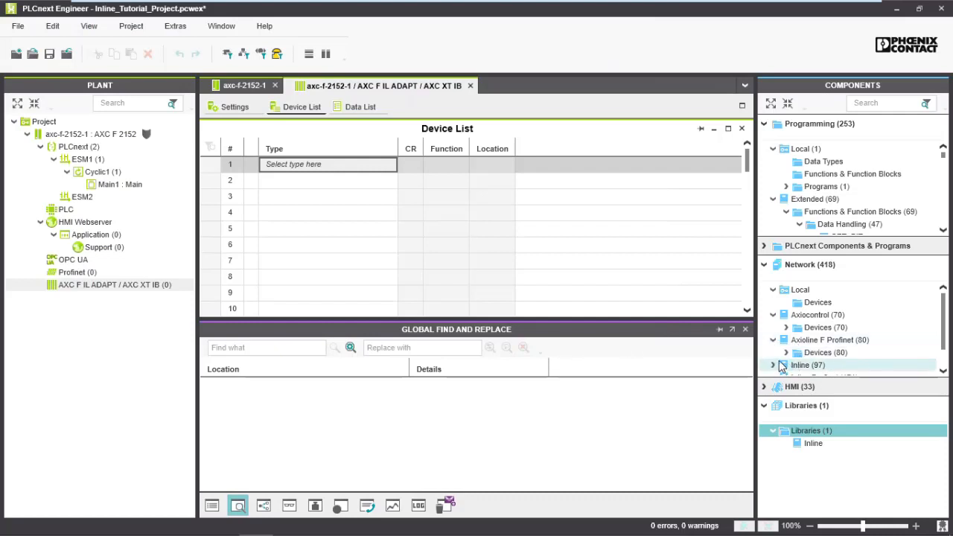
pyautogui.click(773, 364)
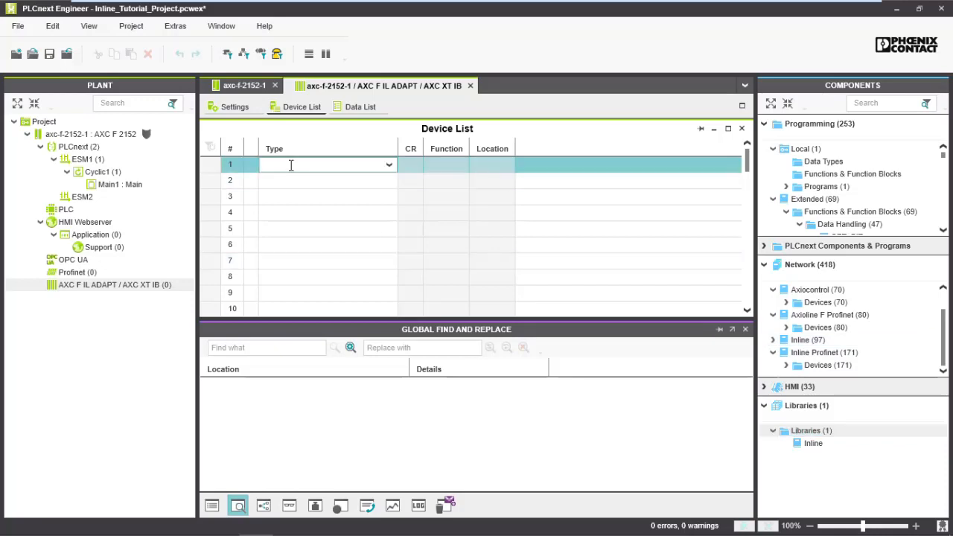
# Put the IB IL 24 DO 8/HD-PAC digital output module in device list row 1 as do-1.
pyautogui.click(388, 165)
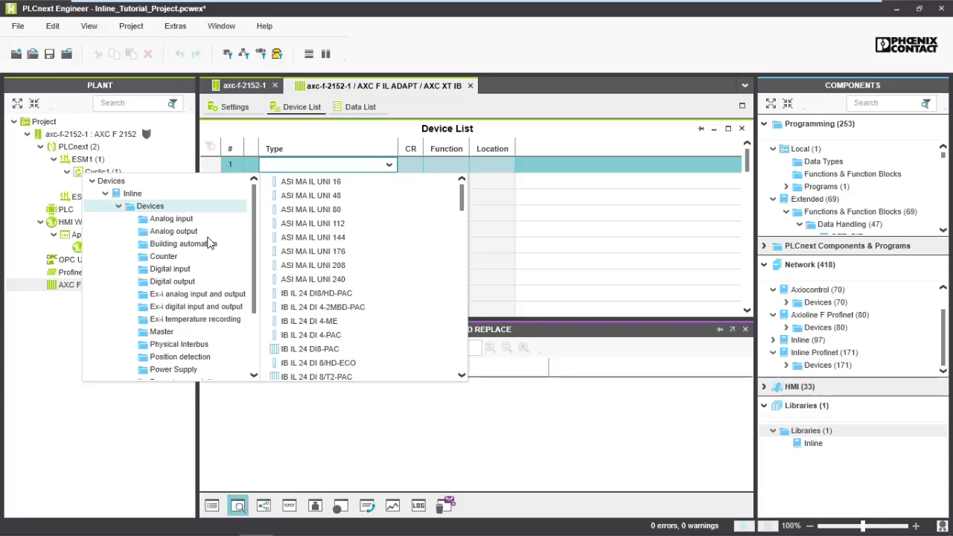
pyautogui.moveTo(179, 282)
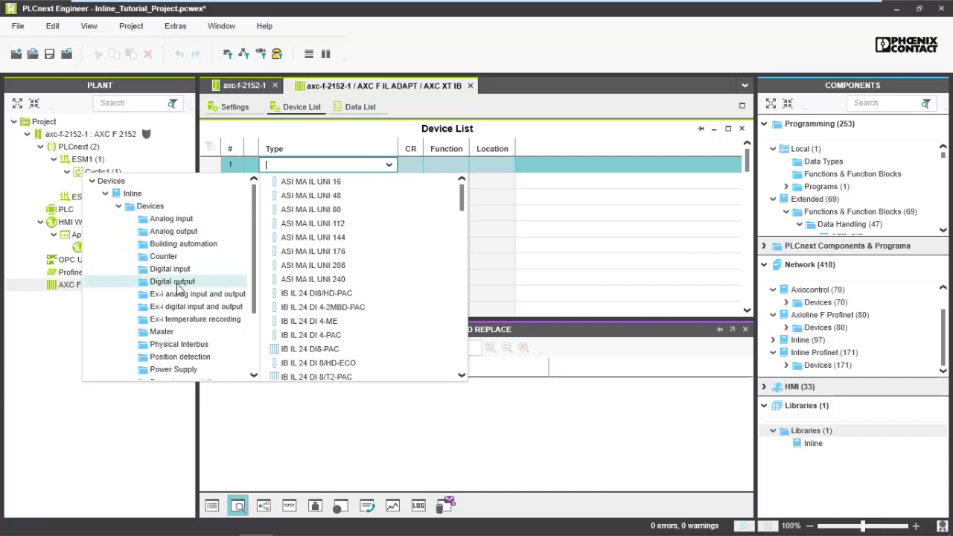
pyautogui.click(172, 281)
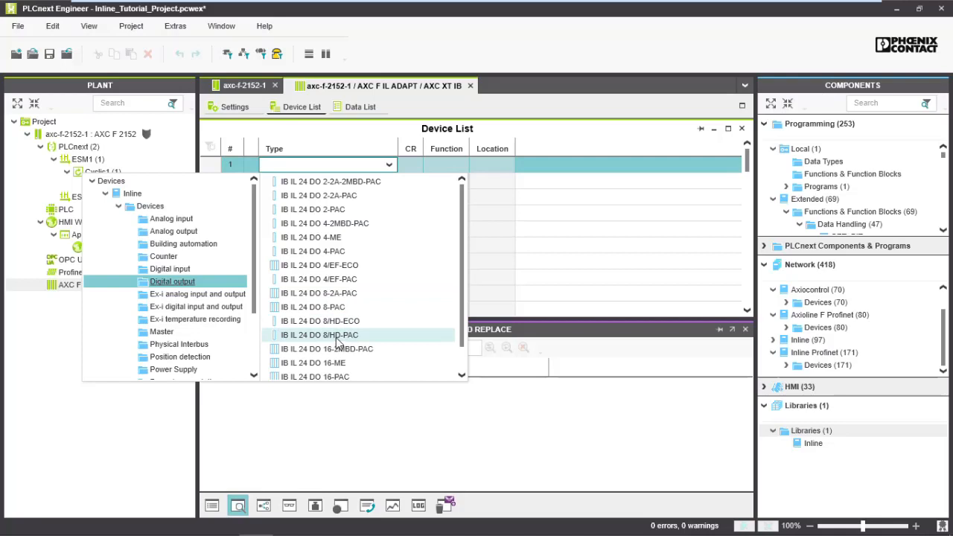
pyautogui.click(318, 334)
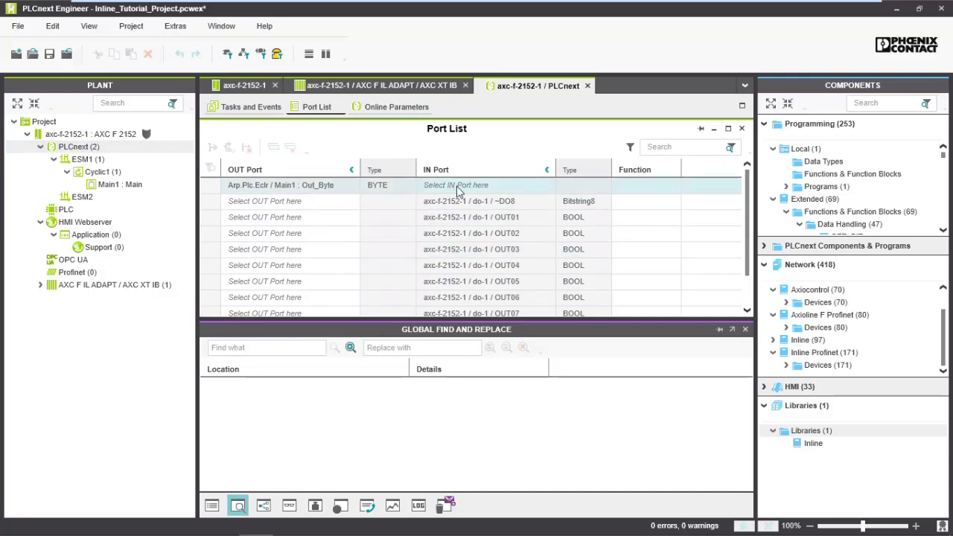
# Connect Main1's Out_Byte to the axc-f-2152-1 / do-1 / ~DO8 input port.
pyautogui.click(484, 184)
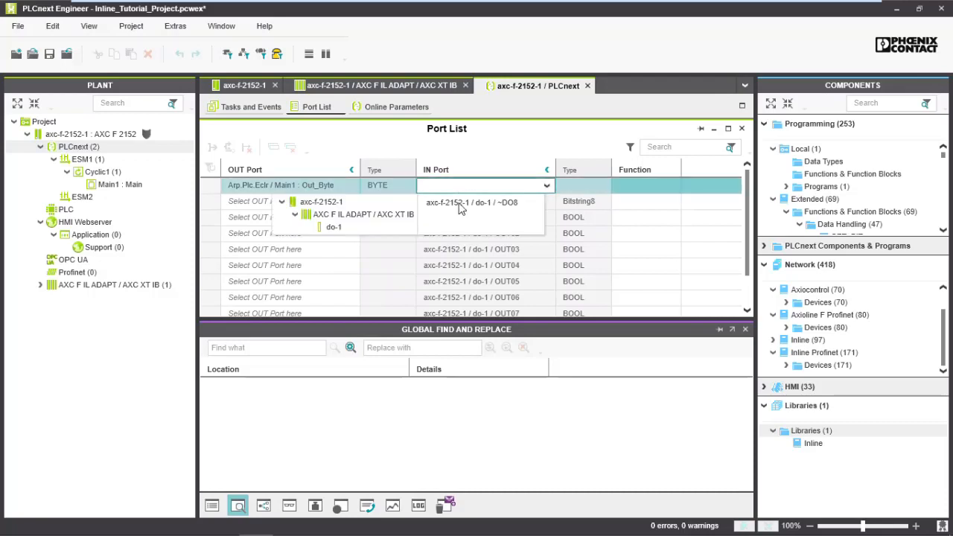
pyautogui.click(471, 202)
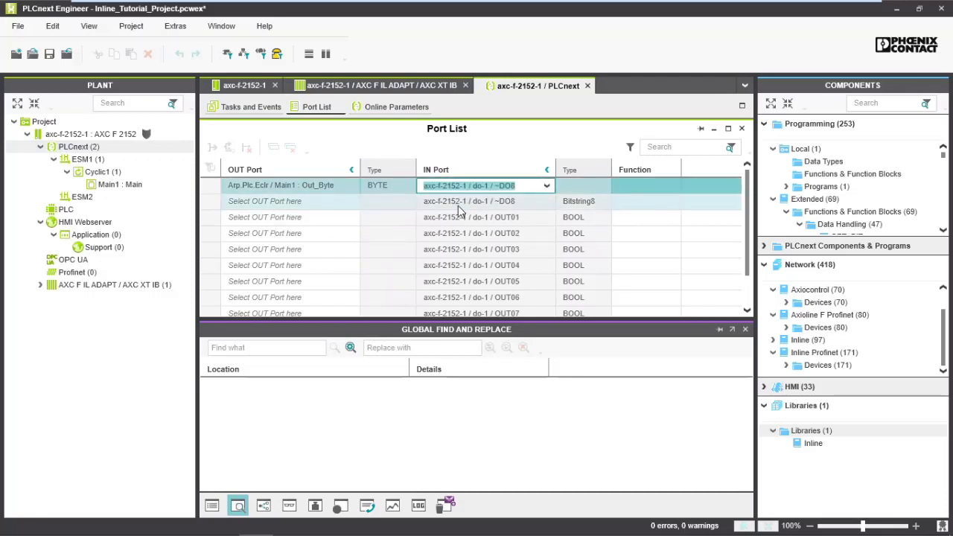
pyautogui.click(469, 184)
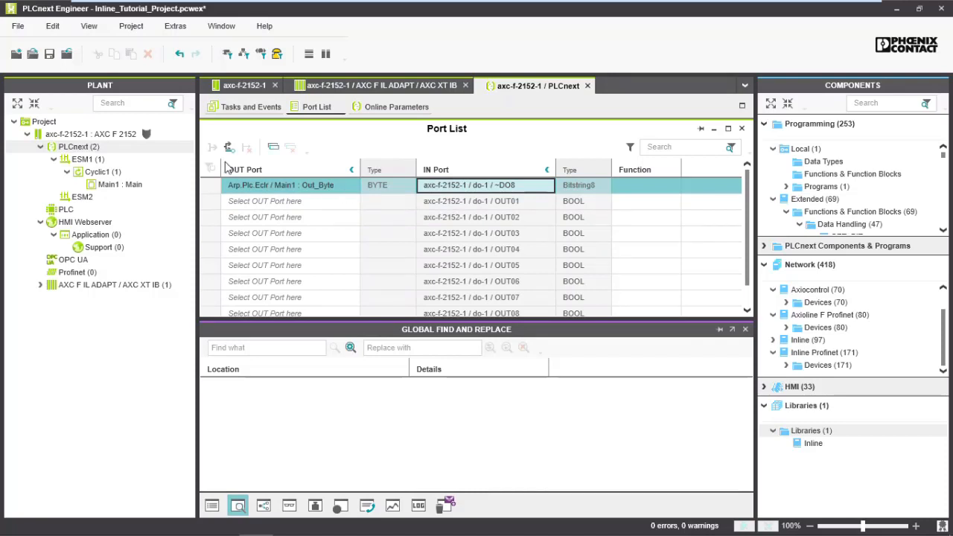
pyautogui.click(89, 134)
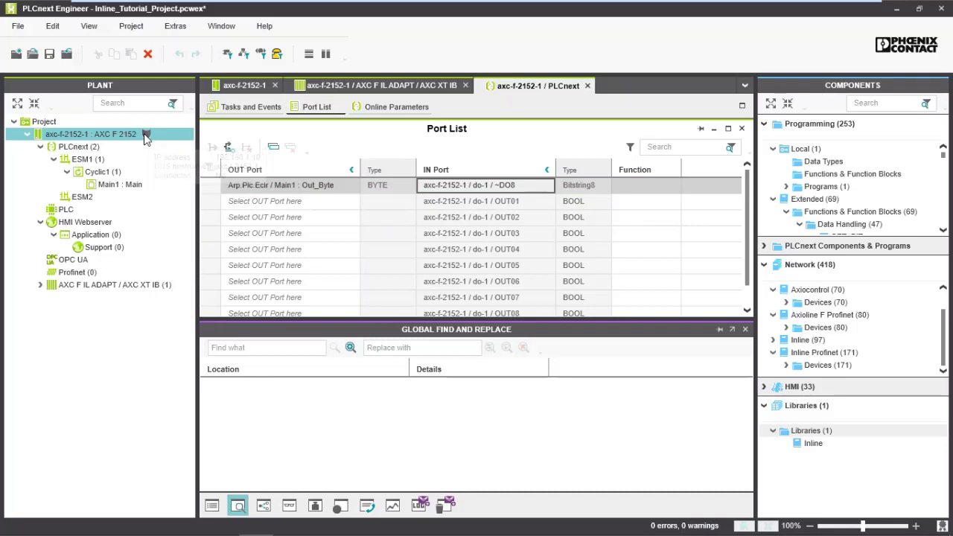
# Connect from the Cockpit and log on to the AXC F 2152 at 192.168.1.10 as admin.
pyautogui.click(243, 84)
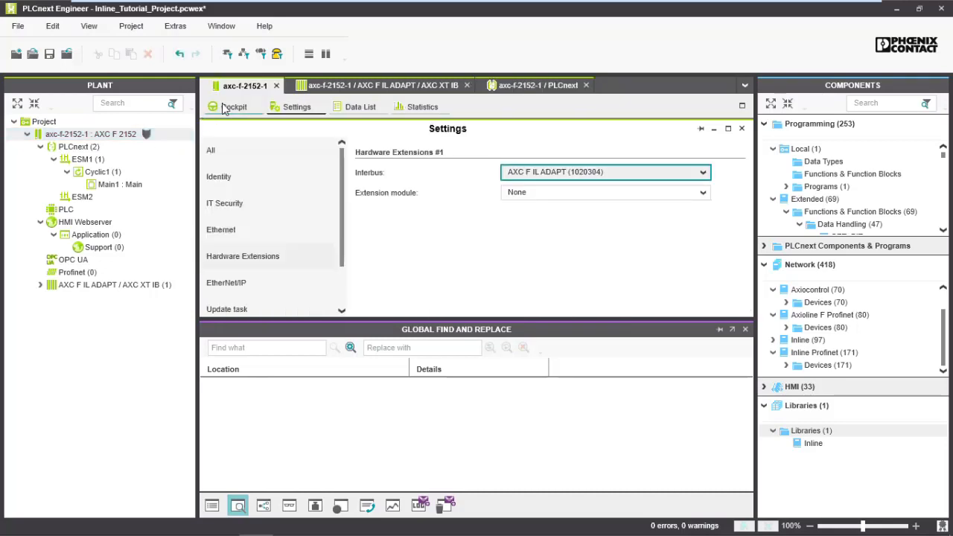
pyautogui.click(234, 107)
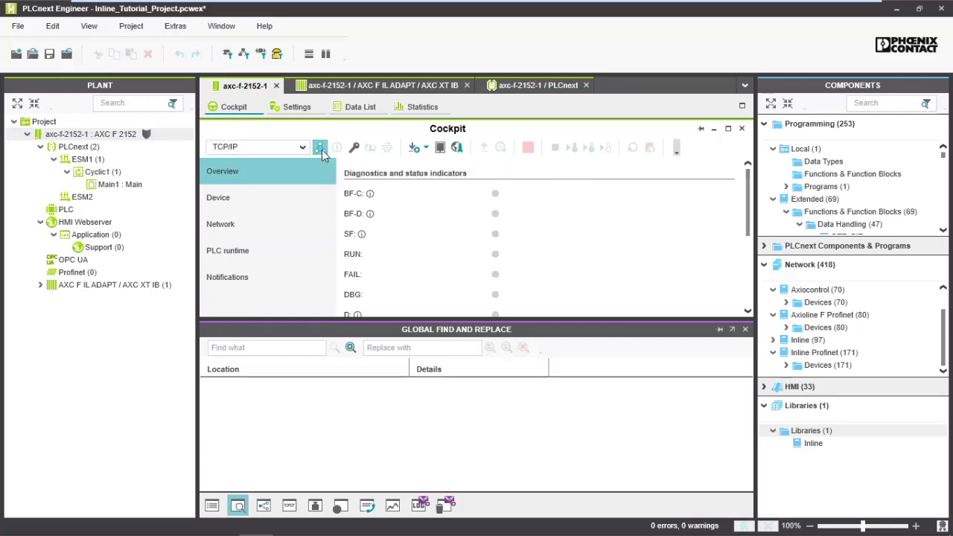
pyautogui.click(319, 147)
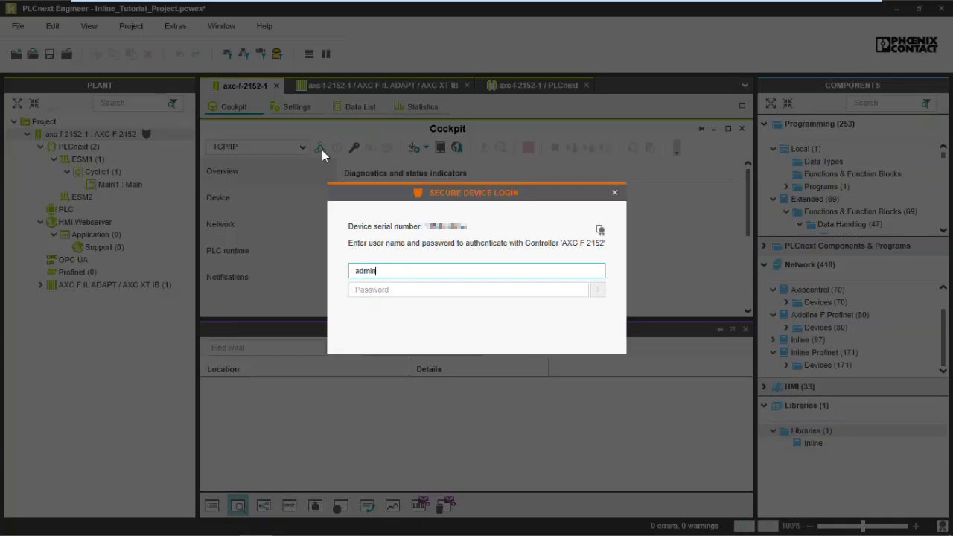
pyautogui.click(468, 290)
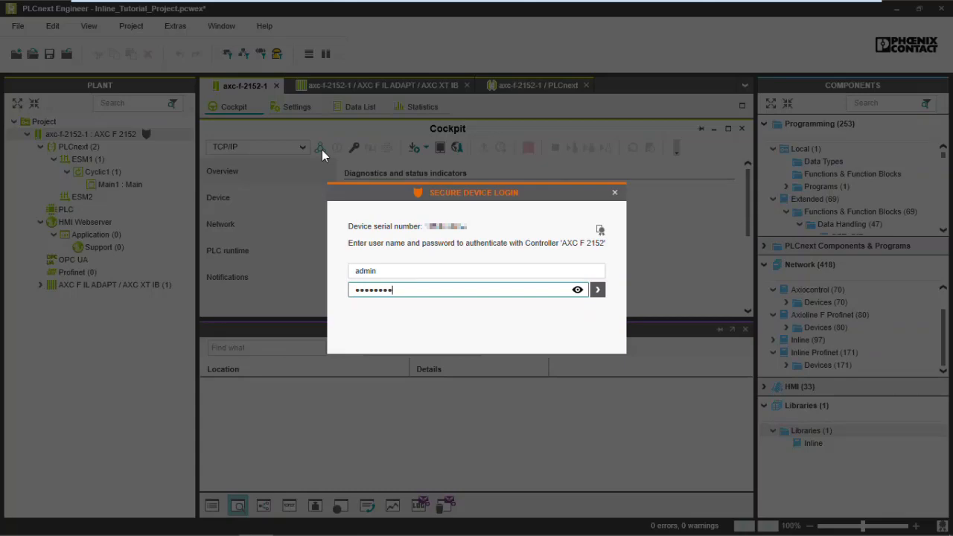
pyautogui.click(597, 289)
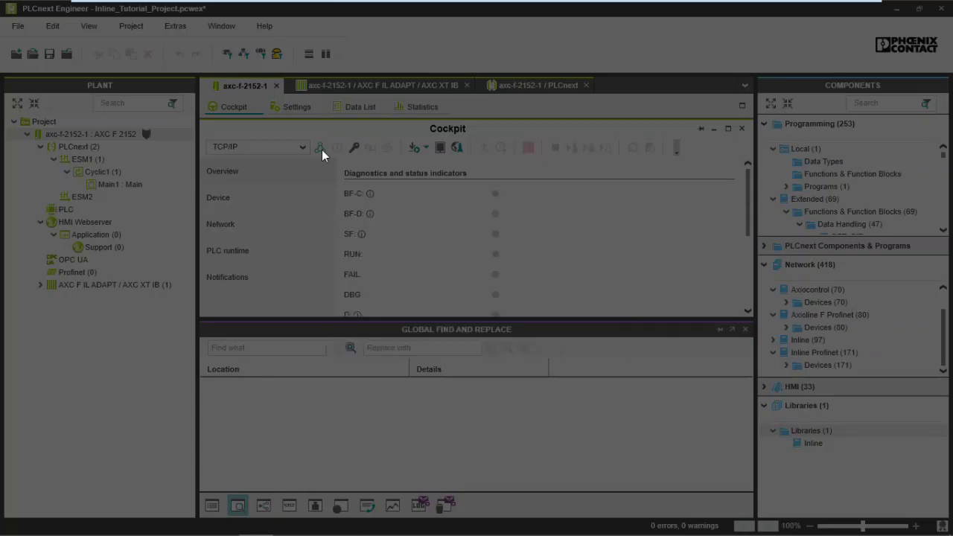
pyautogui.click(319, 147)
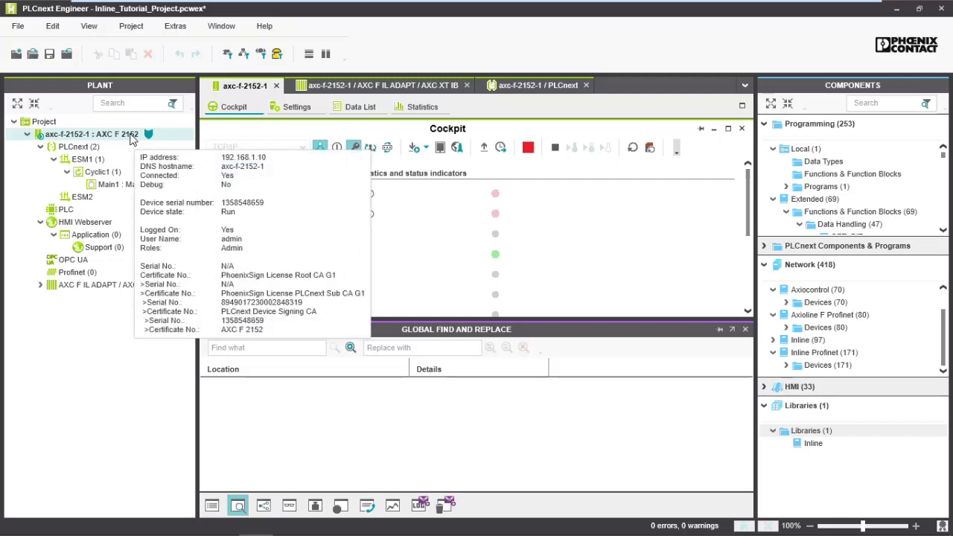
# Run Write and Start Project on the axc-f-2152-1 controller.
pyautogui.rightClick(92, 134)
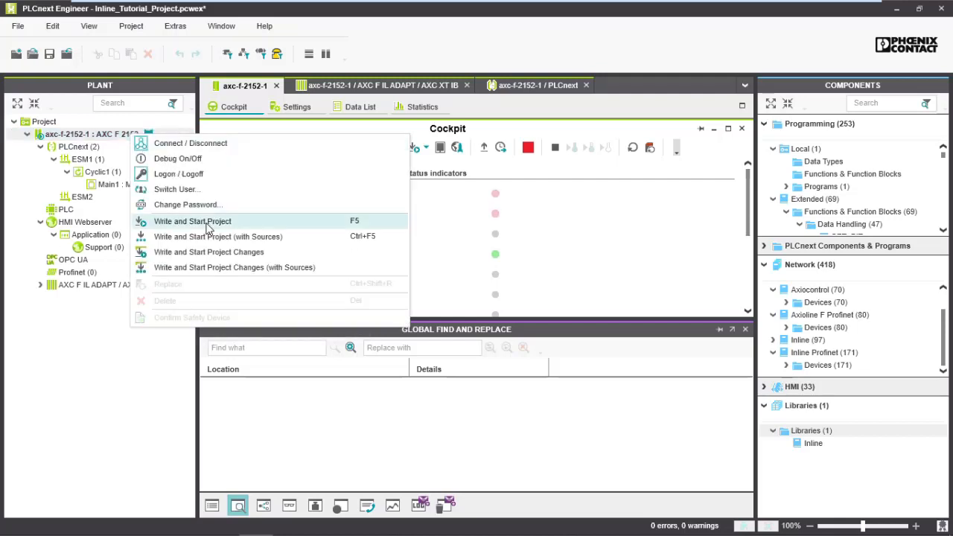
pyautogui.click(192, 221)
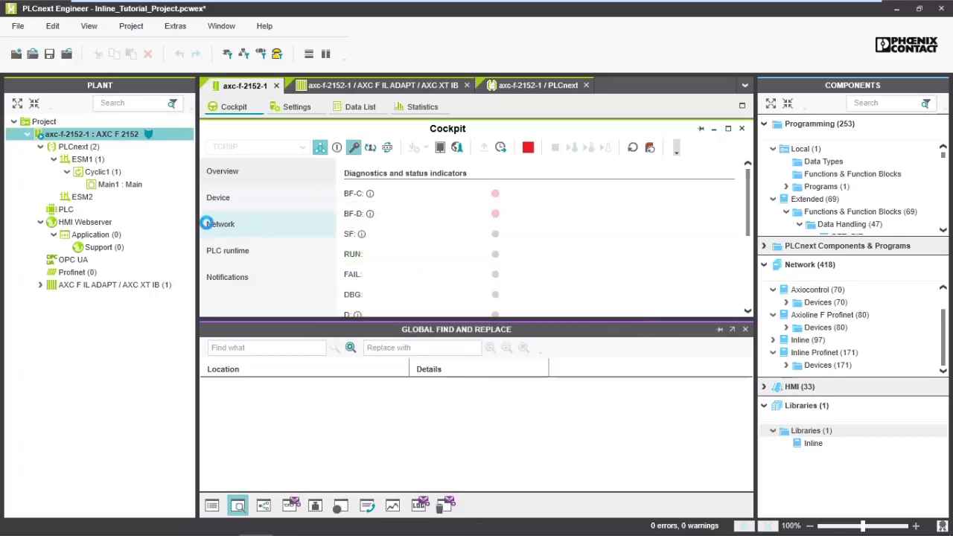
pyautogui.rightClick(89, 134)
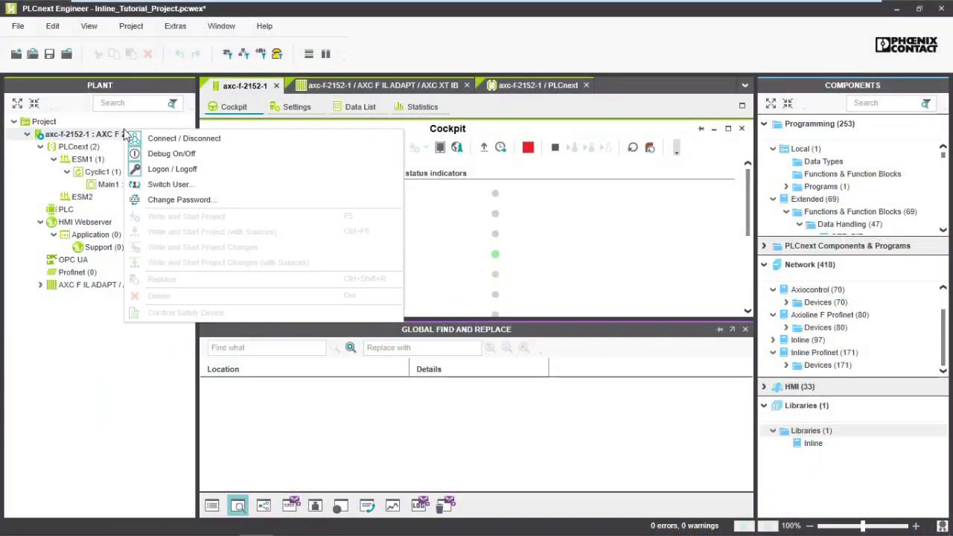
pyautogui.moveTo(171, 154)
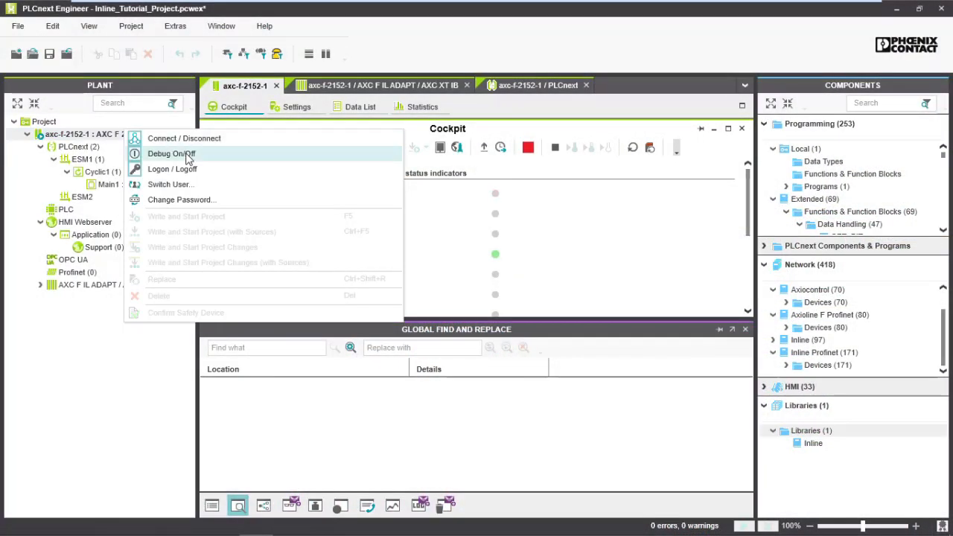
pyautogui.moveTo(171, 169)
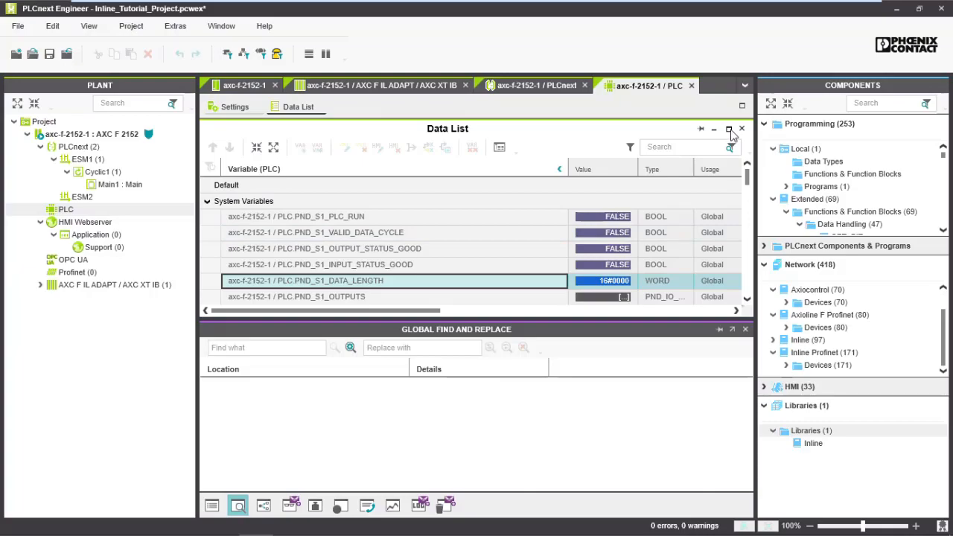
# Maximize the Data List and scroll down to the IB_DIAG_STATUS_REG RUN, ACT and RDY flags.
pyautogui.click(729, 128)
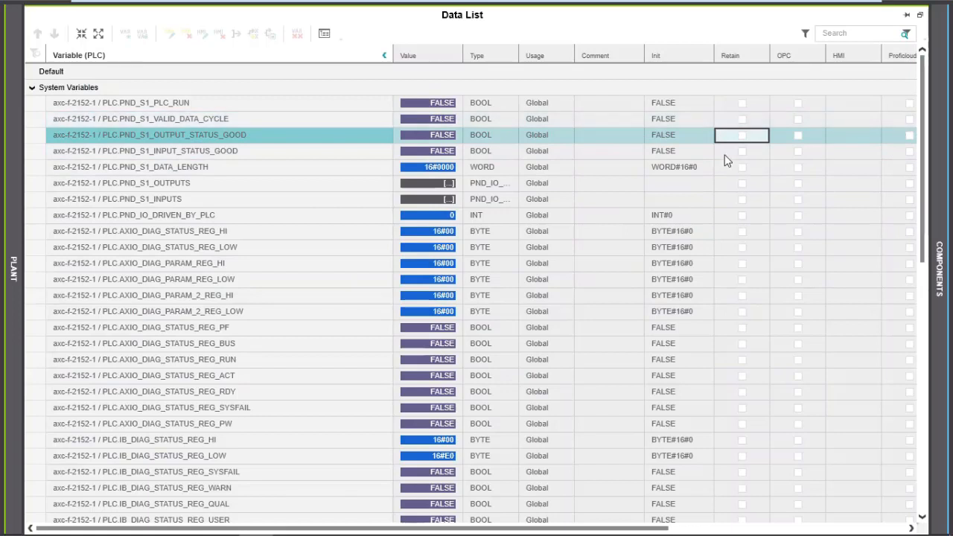
pyautogui.moveTo(147, 230)
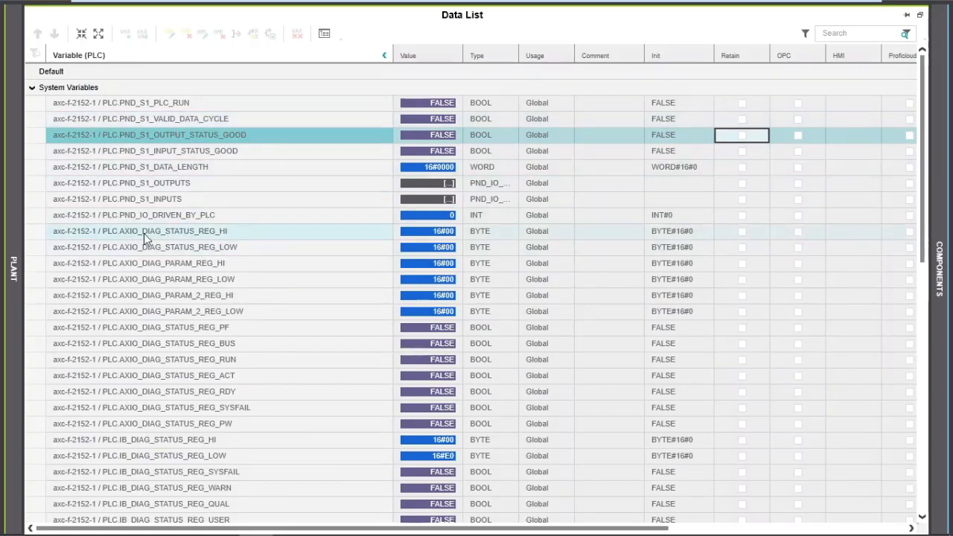
pyautogui.moveTo(436, 233)
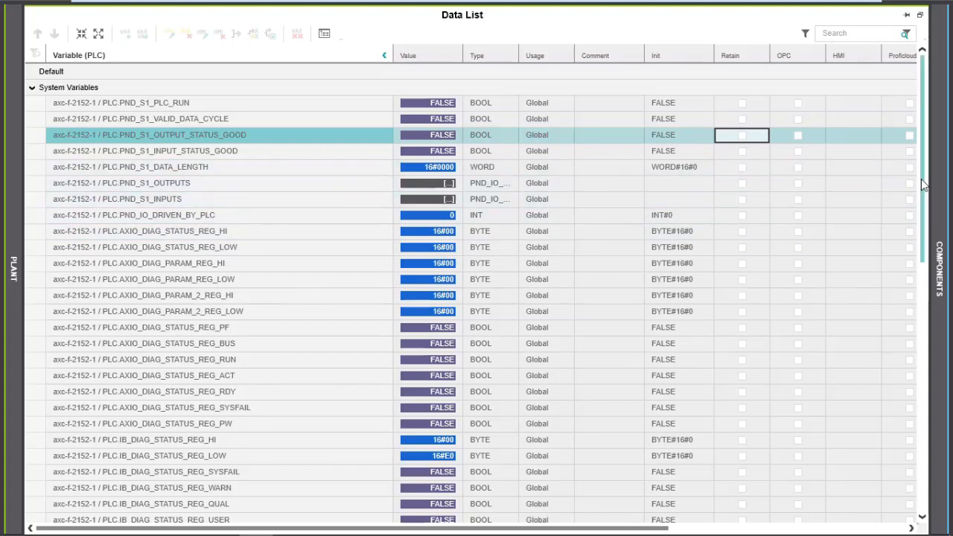
pyautogui.scroll(-3)
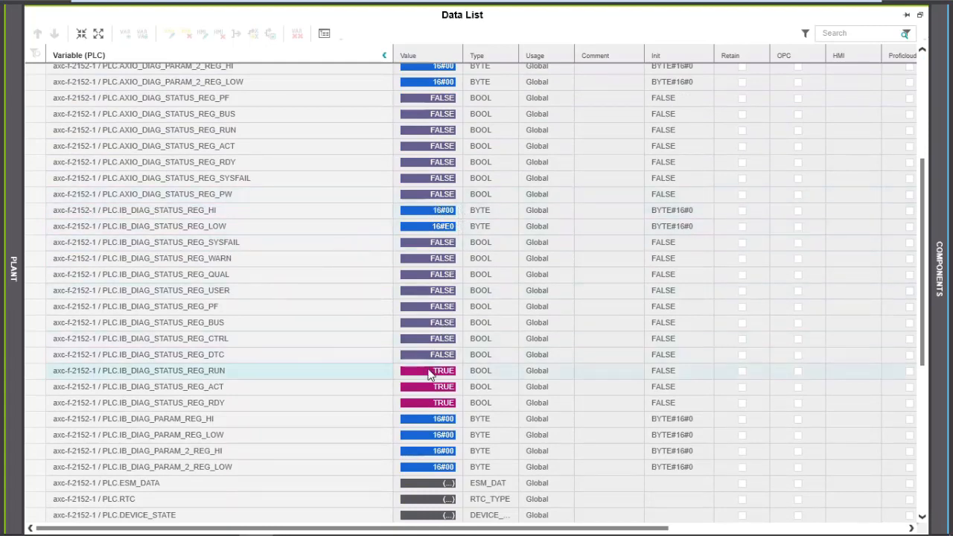
pyautogui.moveTo(442, 370)
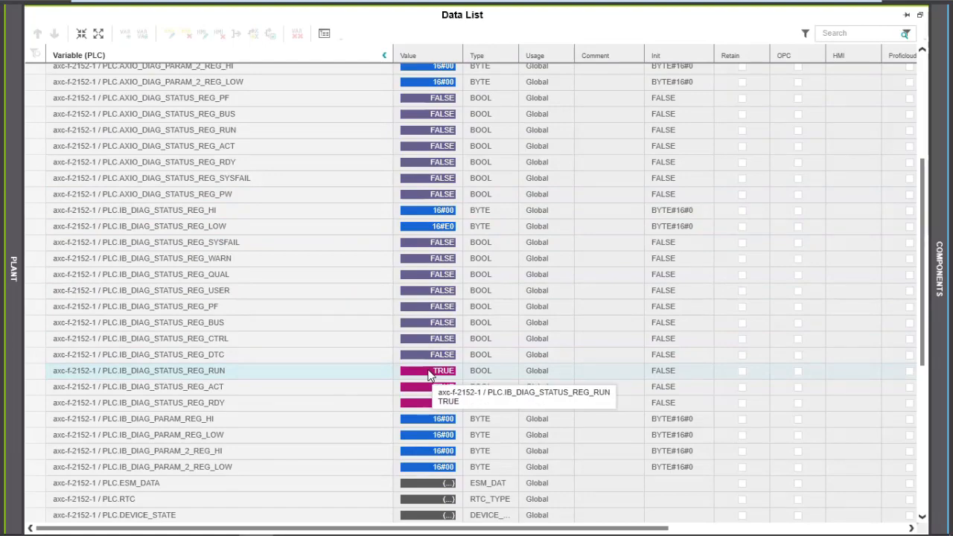